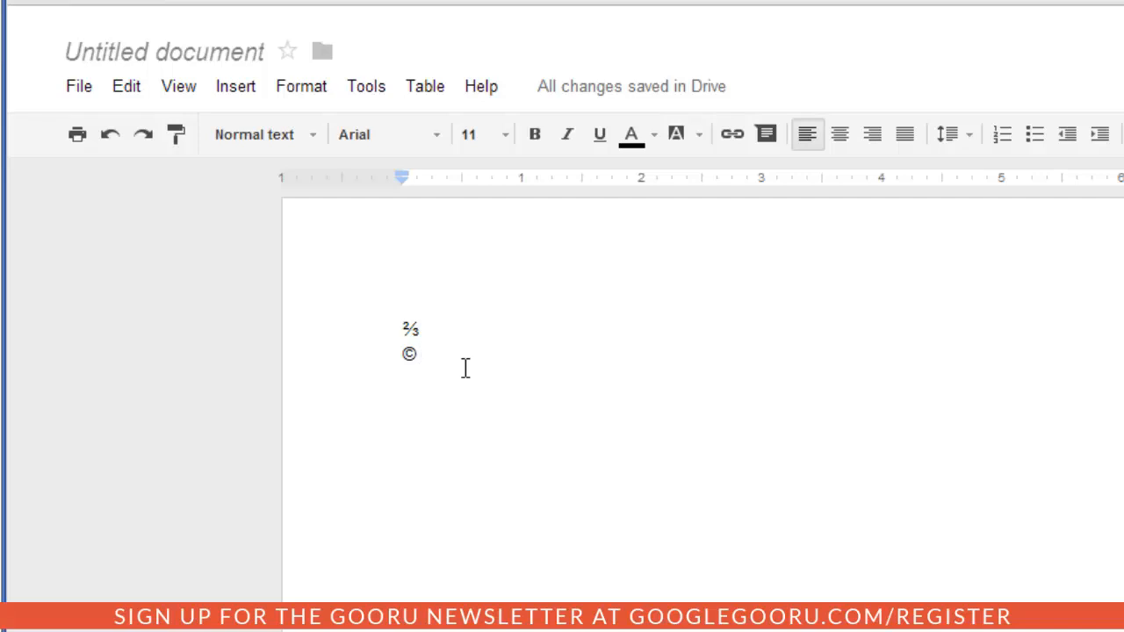
{"action": "mouse_move", "coordinate": [382, 167]}
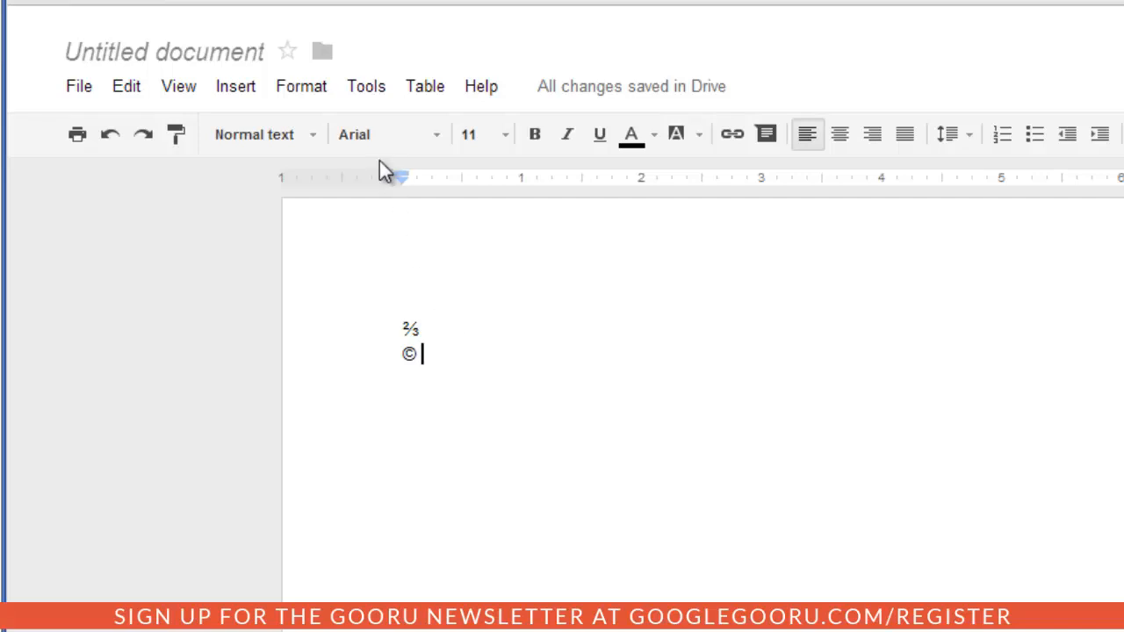
Reach the Preferences dialog with its automatic substitution list via the Tools menu
{"action": "left_click", "coordinate": [365, 85]}
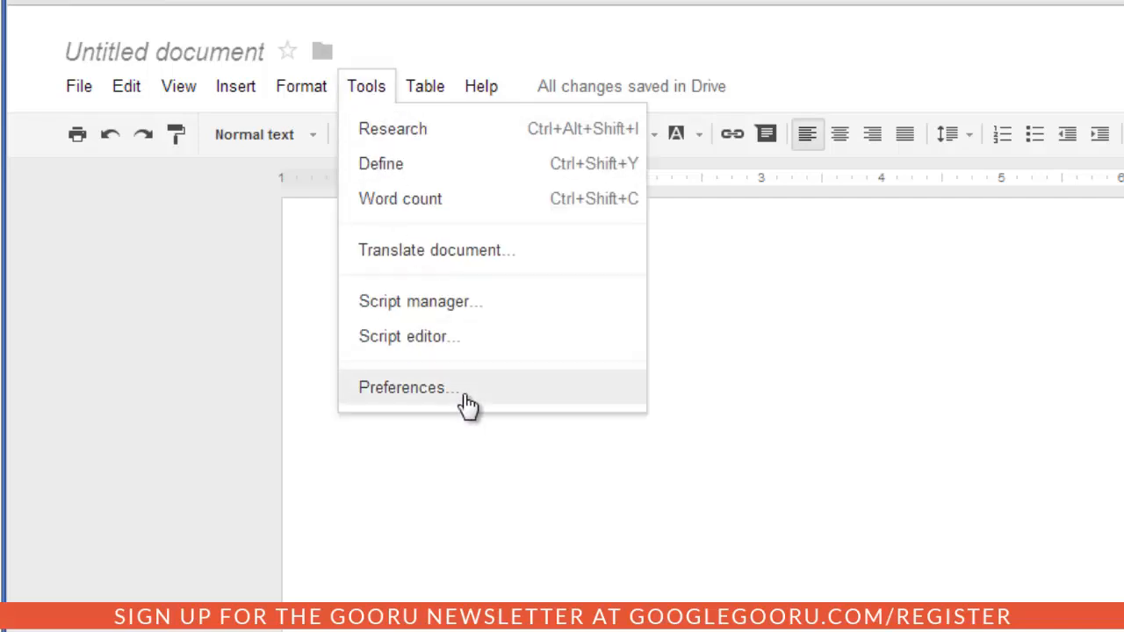
{"action": "left_click", "coordinate": [405, 388]}
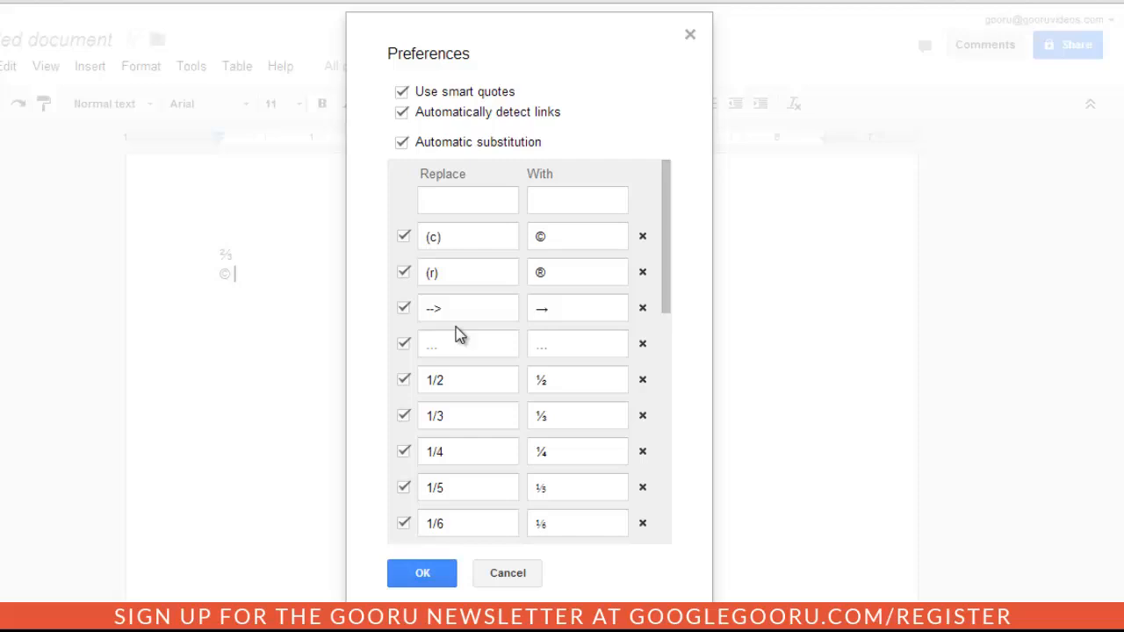
{"action": "mouse_move", "coordinate": [694, 290]}
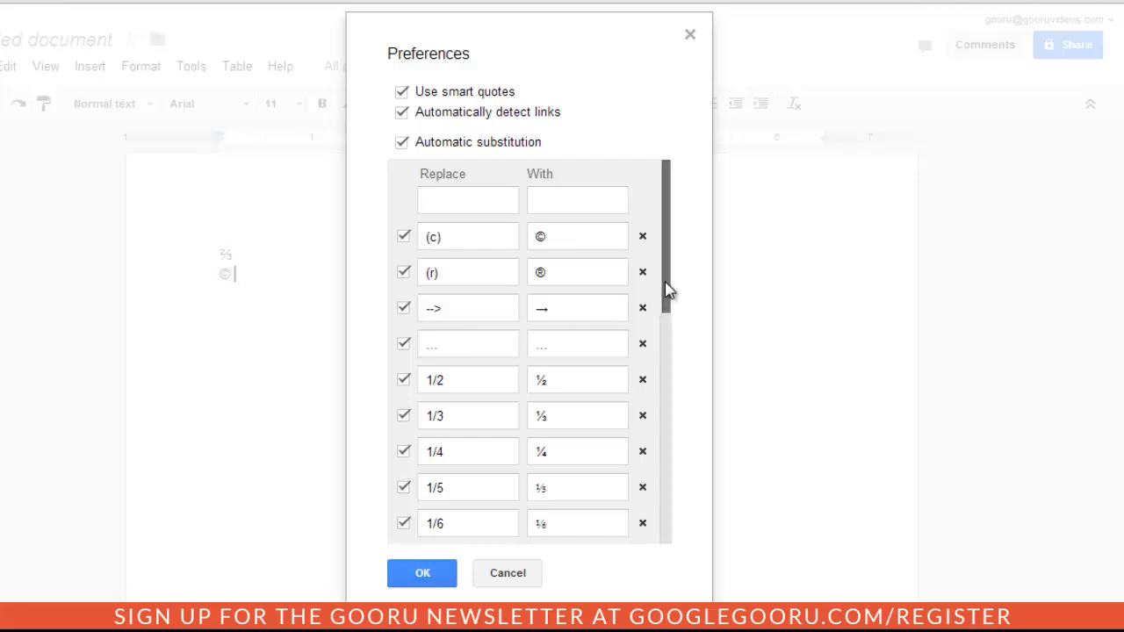
{"action": "mouse_move", "coordinate": [675, 275]}
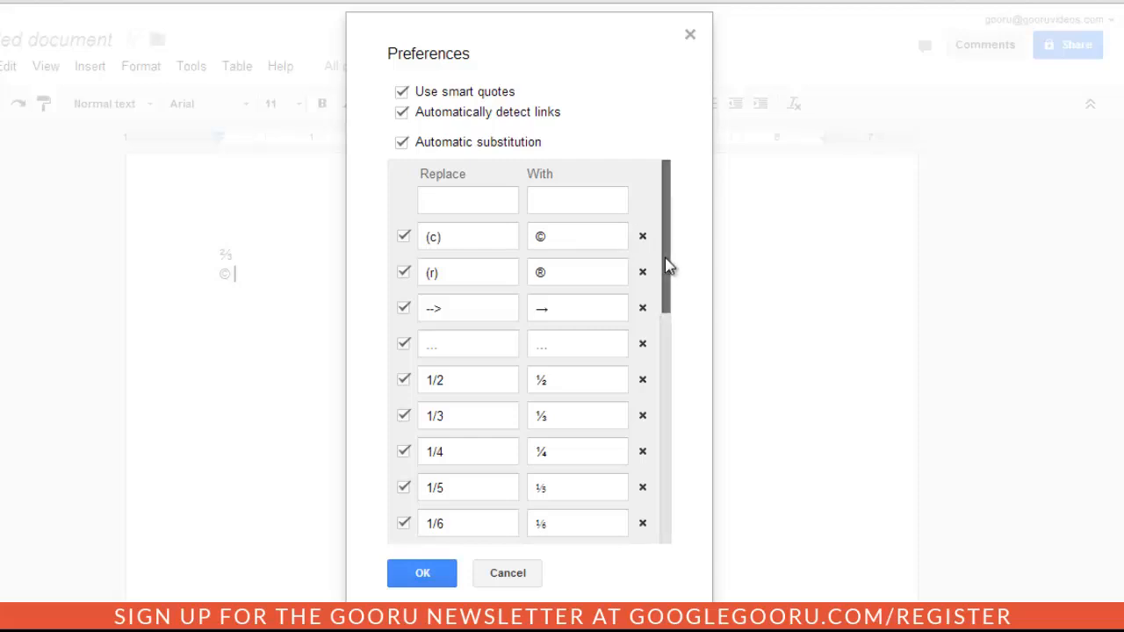
{"action": "scroll", "scroll_direction": "down", "scroll_amount": 3}
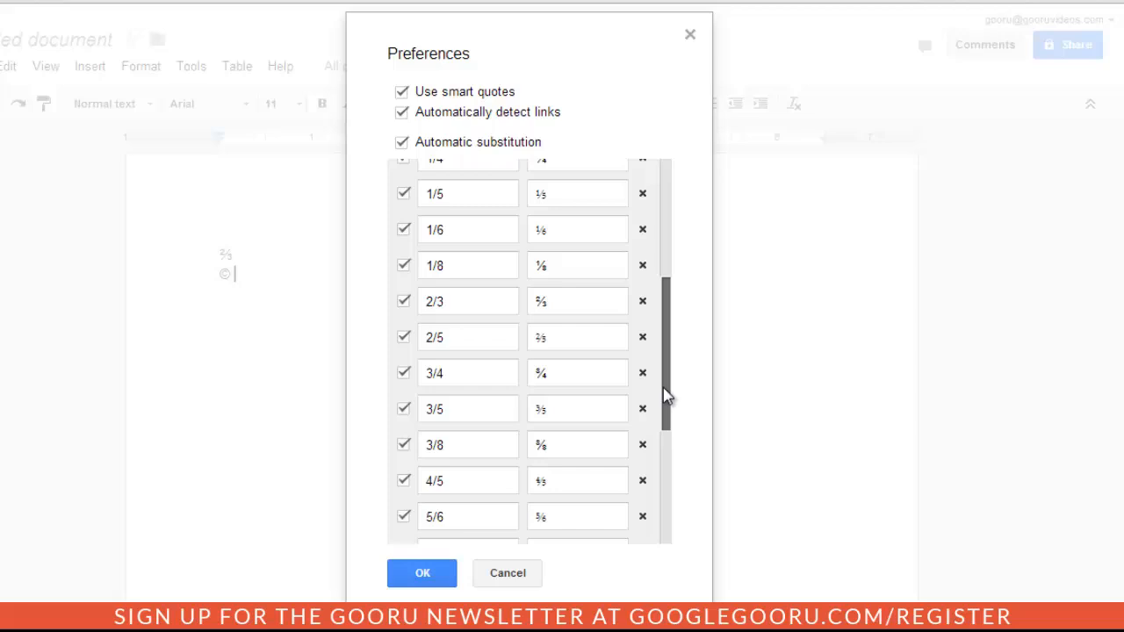
{"action": "scroll", "scroll_direction": "down", "scroll_amount": 3}
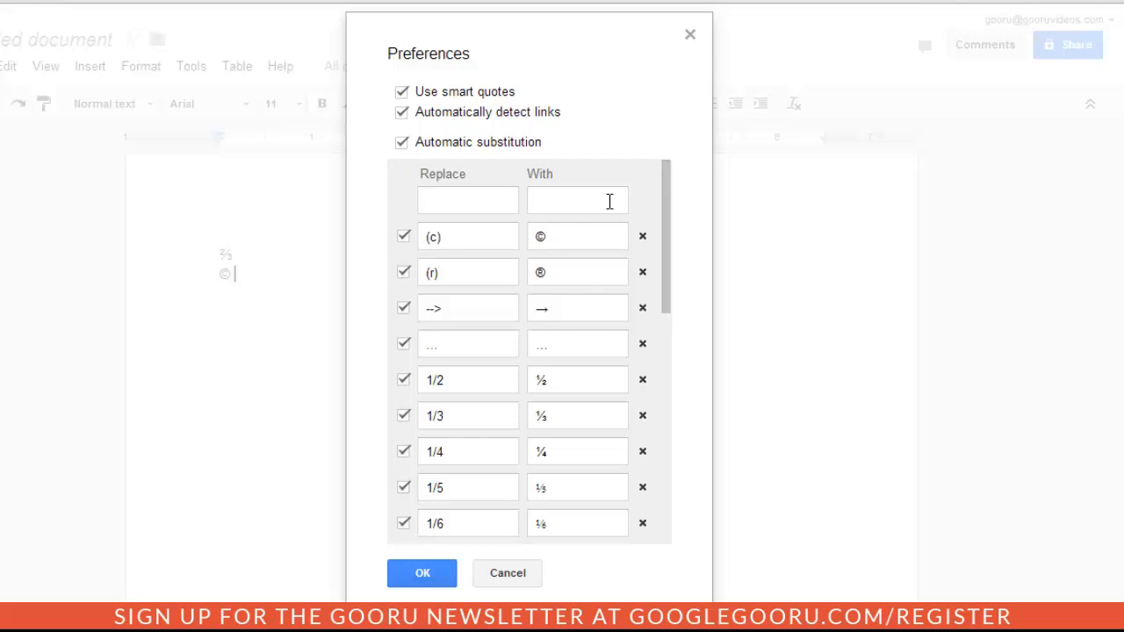
{"action": "mouse_move", "coordinate": [467, 200]}
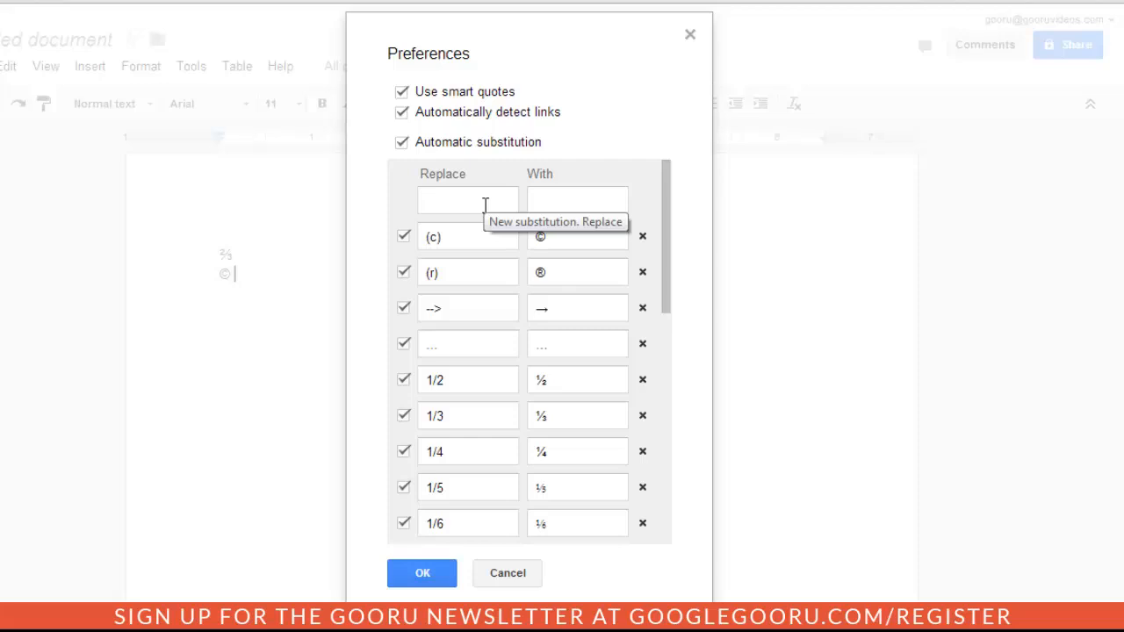
Enter the substitution replacing 'gg' with 'google gooru' and confirm with OK
{"action": "left_click", "coordinate": [467, 200]}
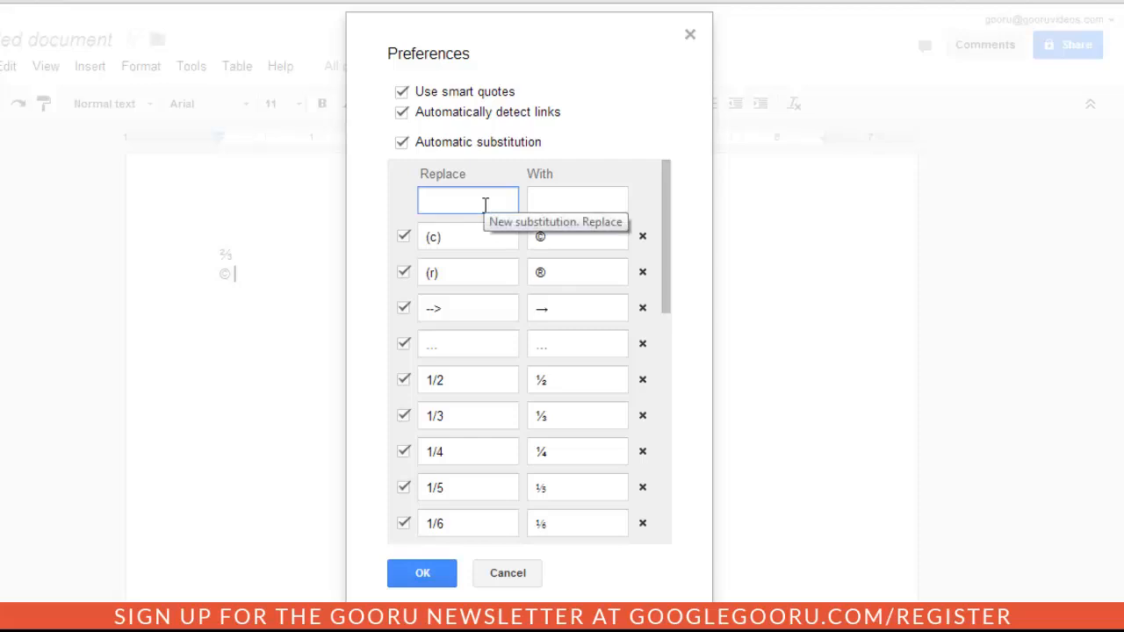
{"action": "type", "text": "gg"}
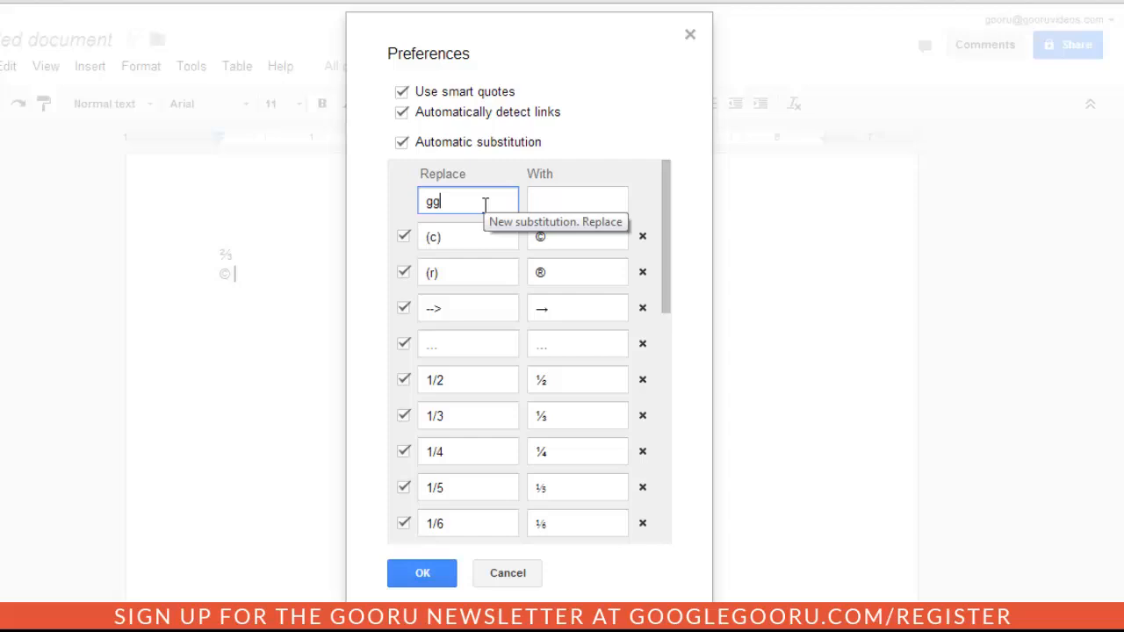
{"action": "type", "text": "google gooru"}
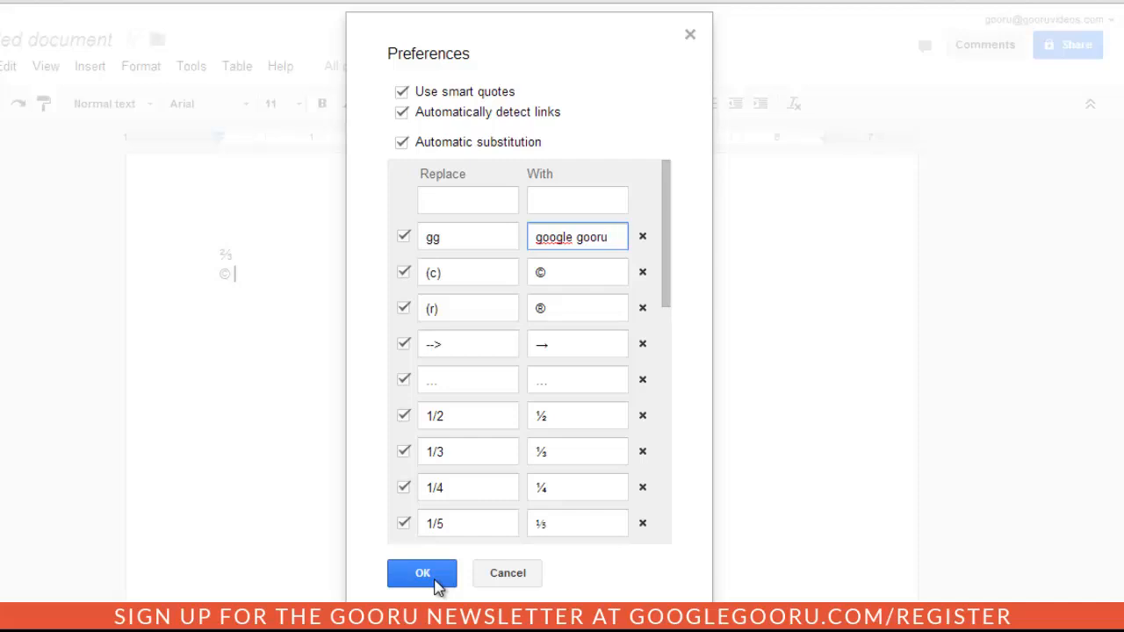
{"action": "mouse_move", "coordinate": [541, 267]}
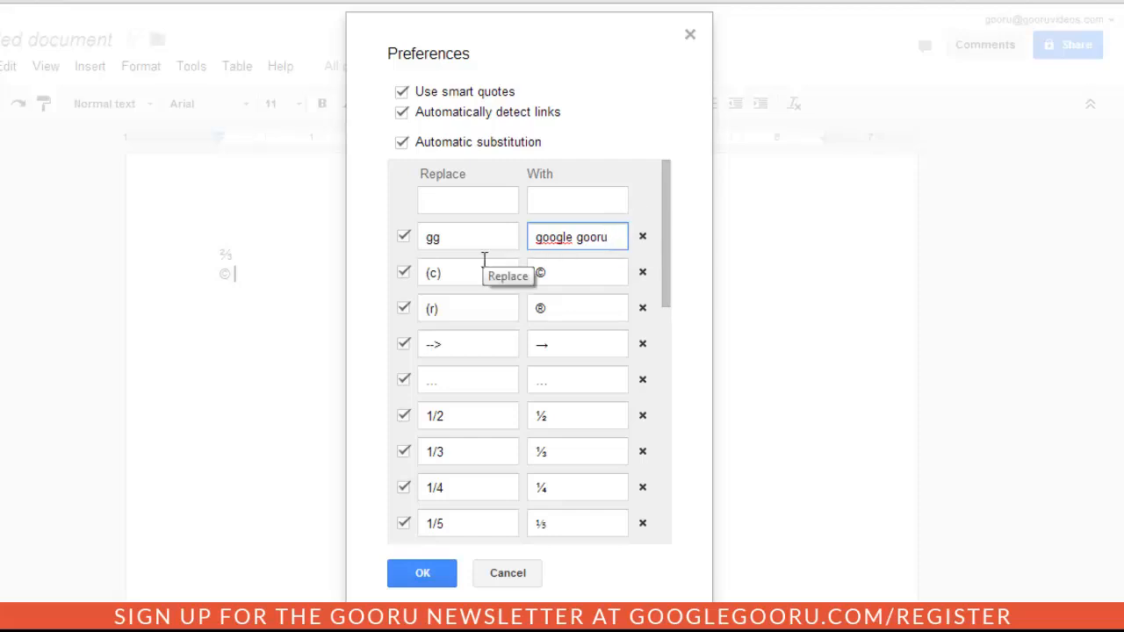
{"action": "left_click", "coordinate": [422, 573]}
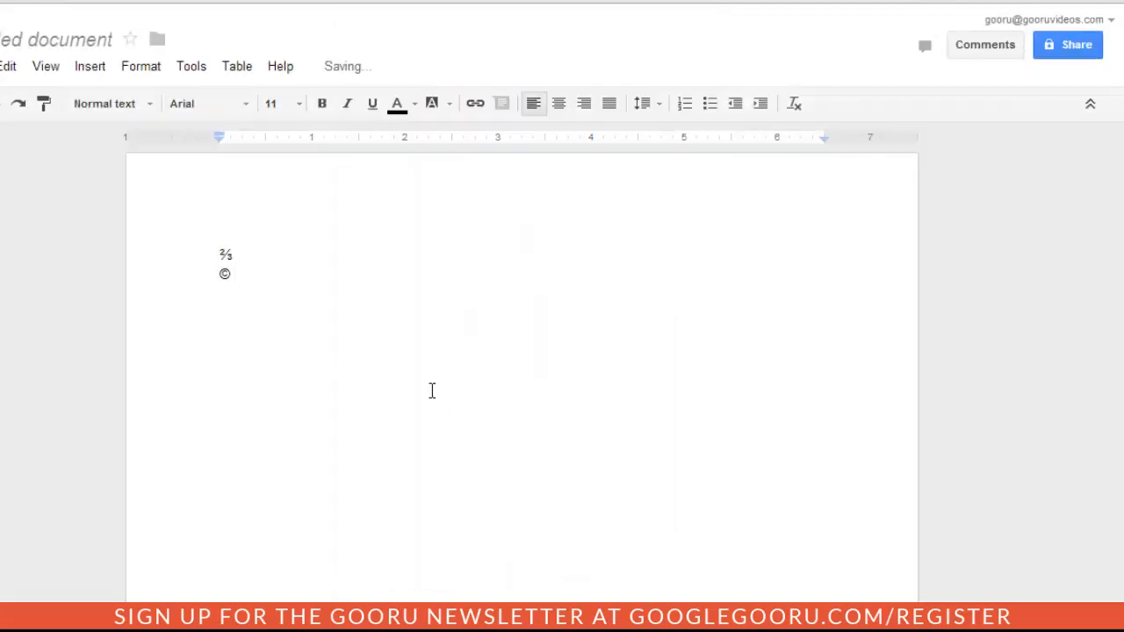
Produce a 'google gooru' line, then a 'GOOGLE GOORU' line below it via the gg shortcut
{"action": "type", "text": "google gooru"}
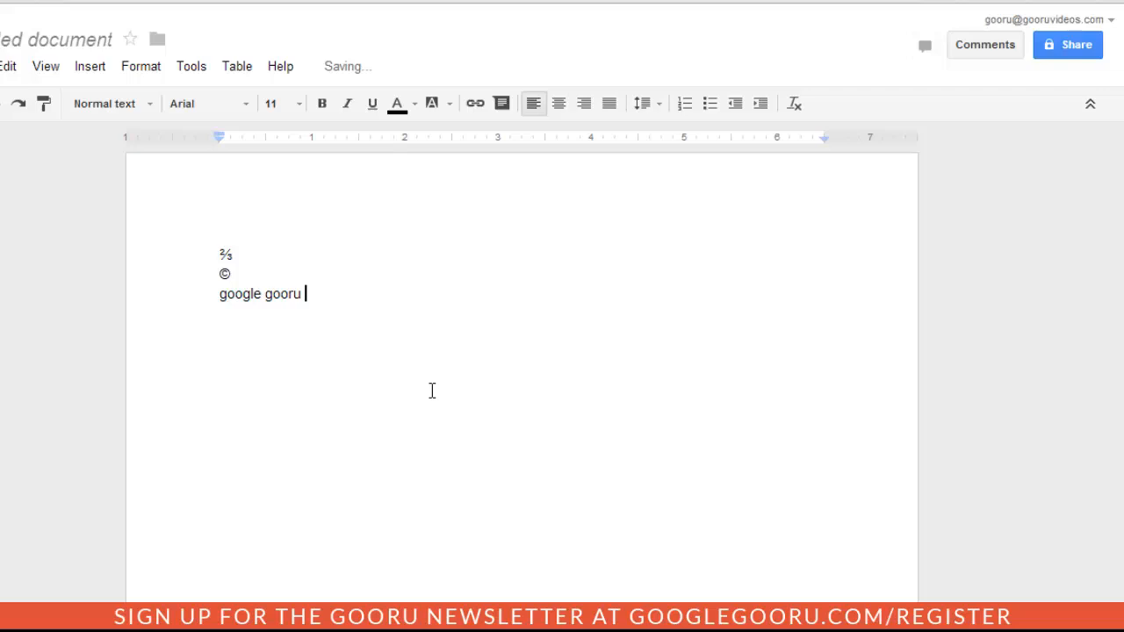
{"action": "mouse_move", "coordinate": [306, 301]}
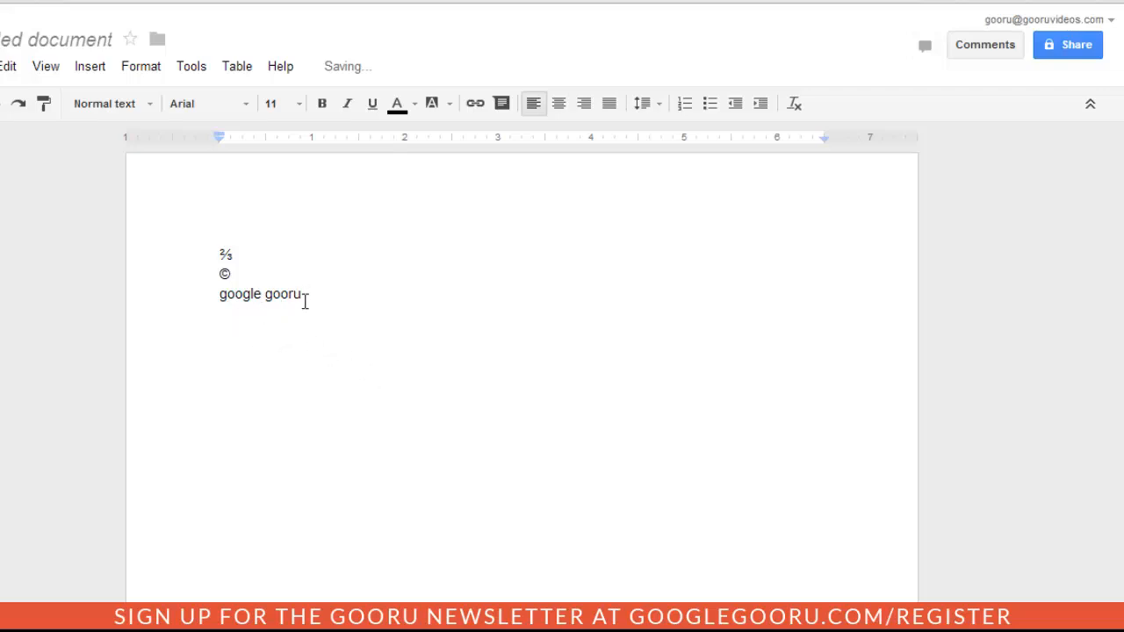
{"action": "key", "text": "Enter"}
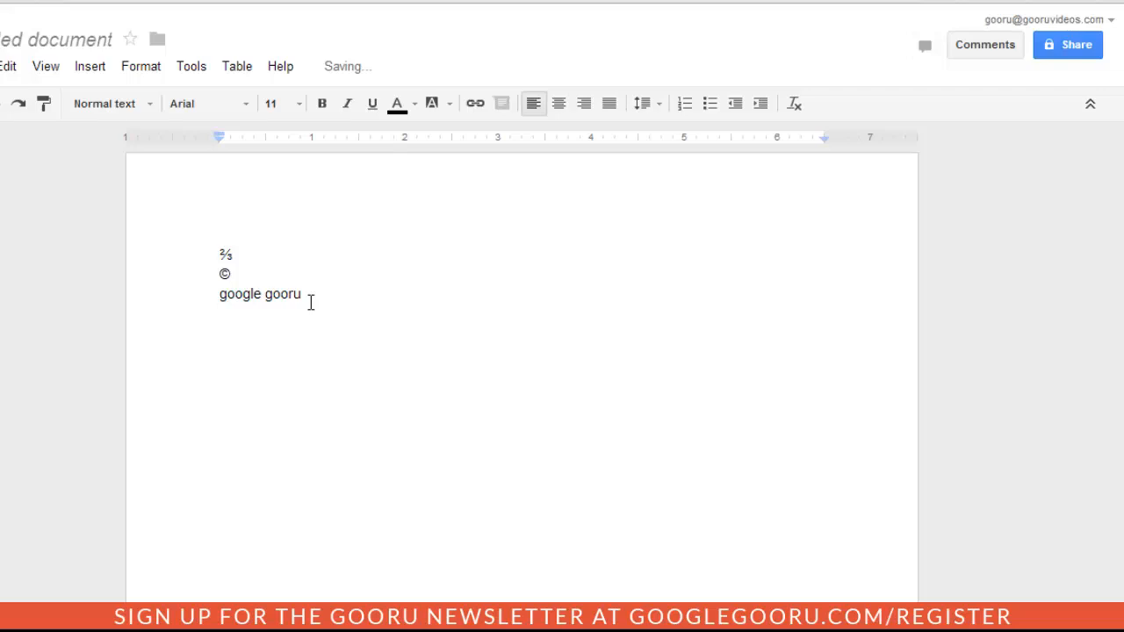
{"action": "type", "text": "GOOGLE GOORU"}
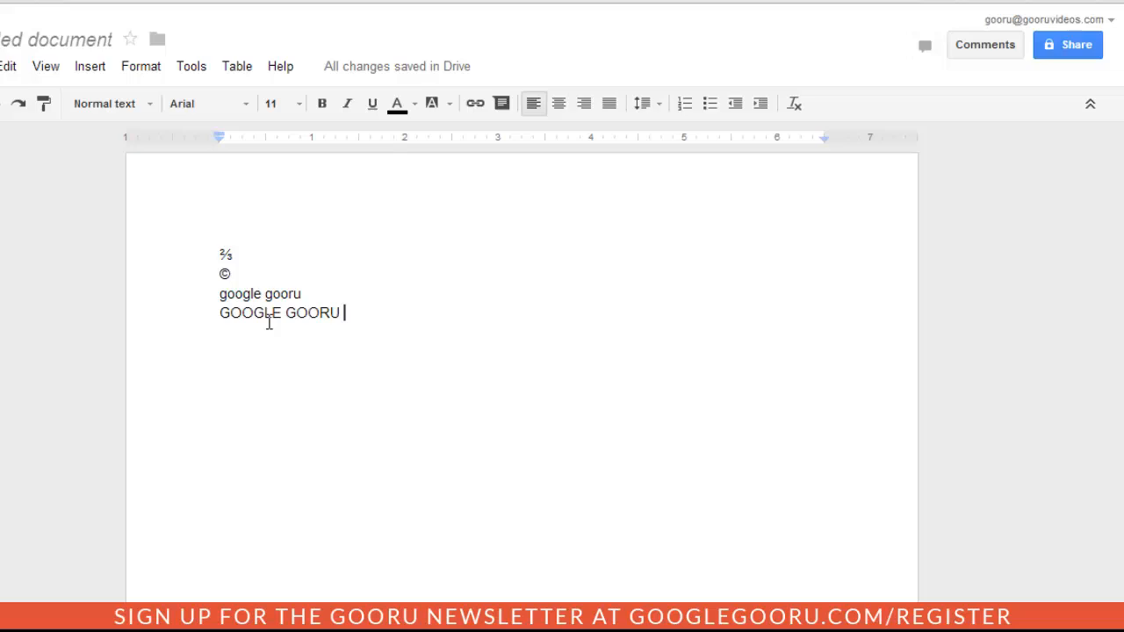
{"action": "mouse_move", "coordinate": [428, 327]}
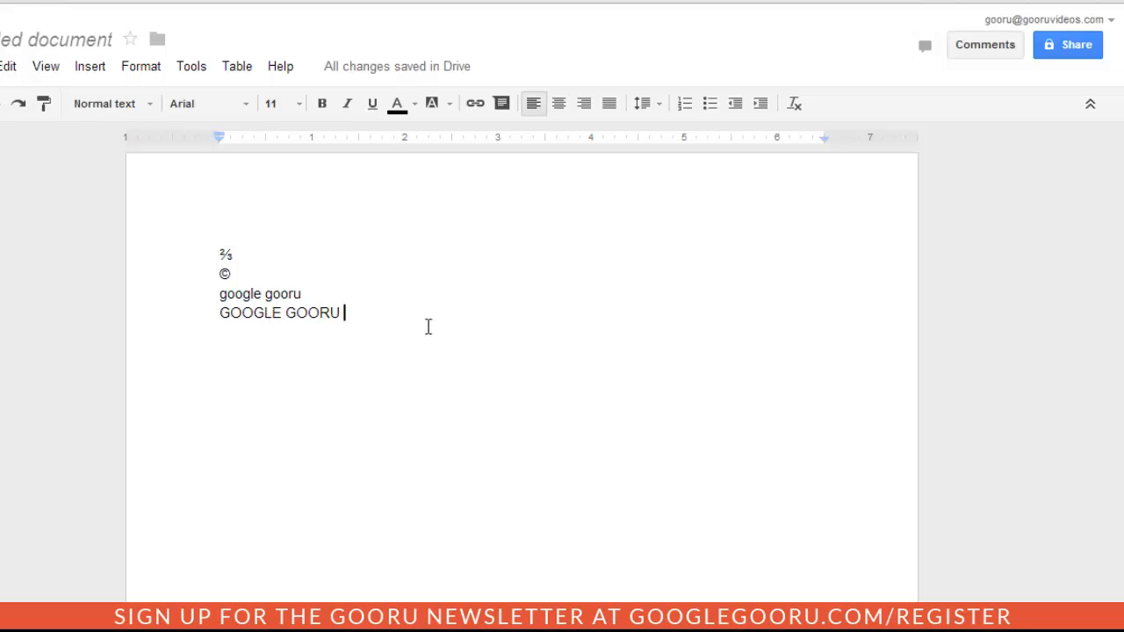